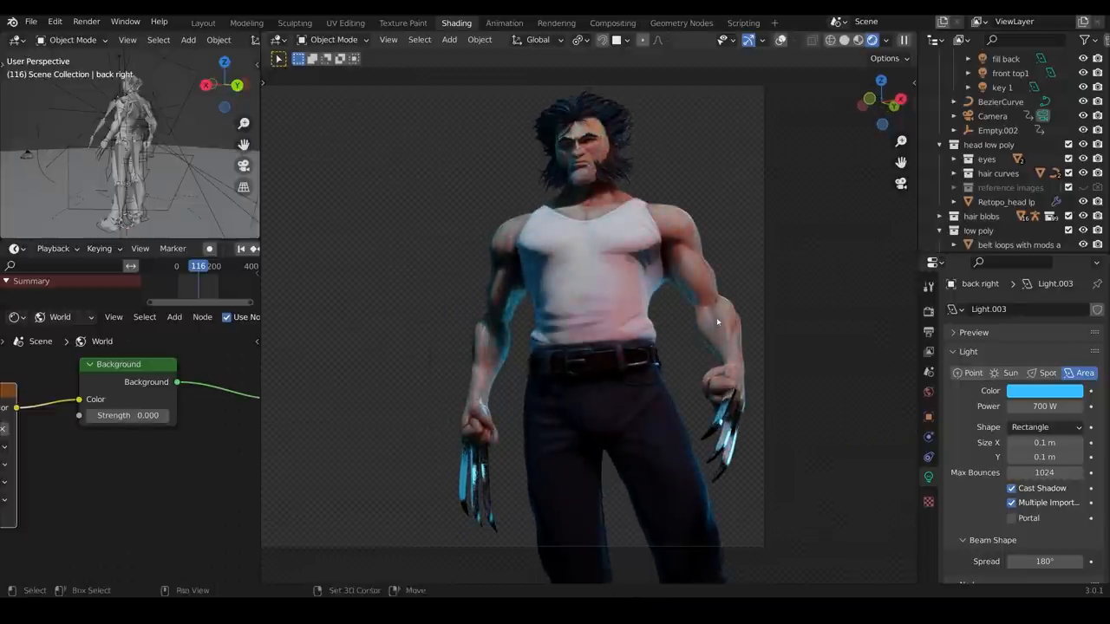
- Orbit around the rendered character to check it from below and review the lighting
left_click_drag(712, 338, 715, 340)
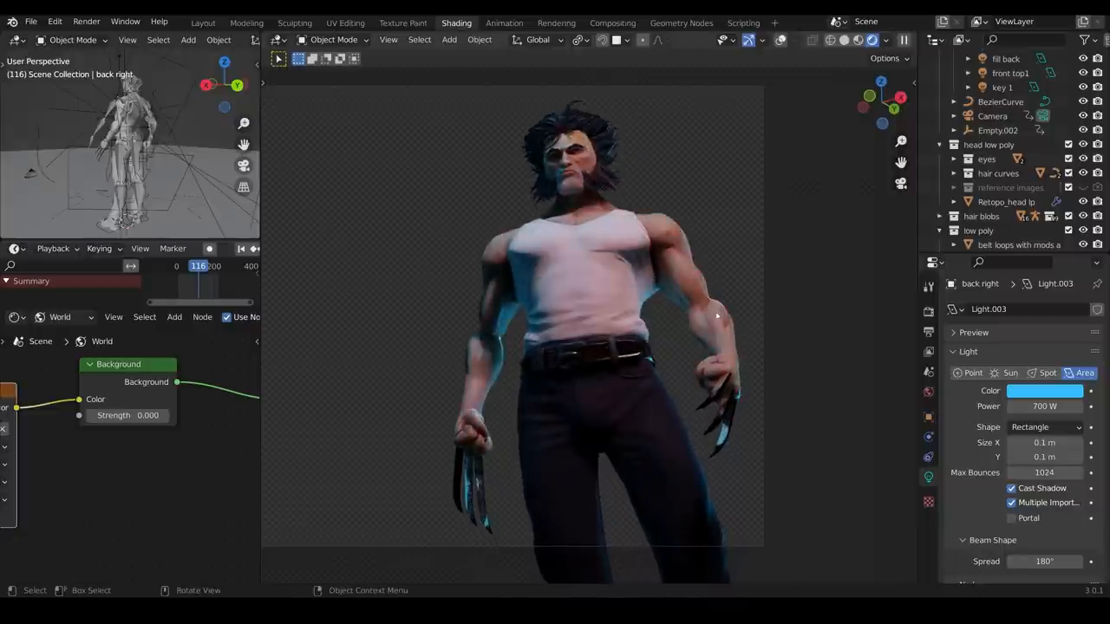
left_click_drag(607, 347, 673, 333)
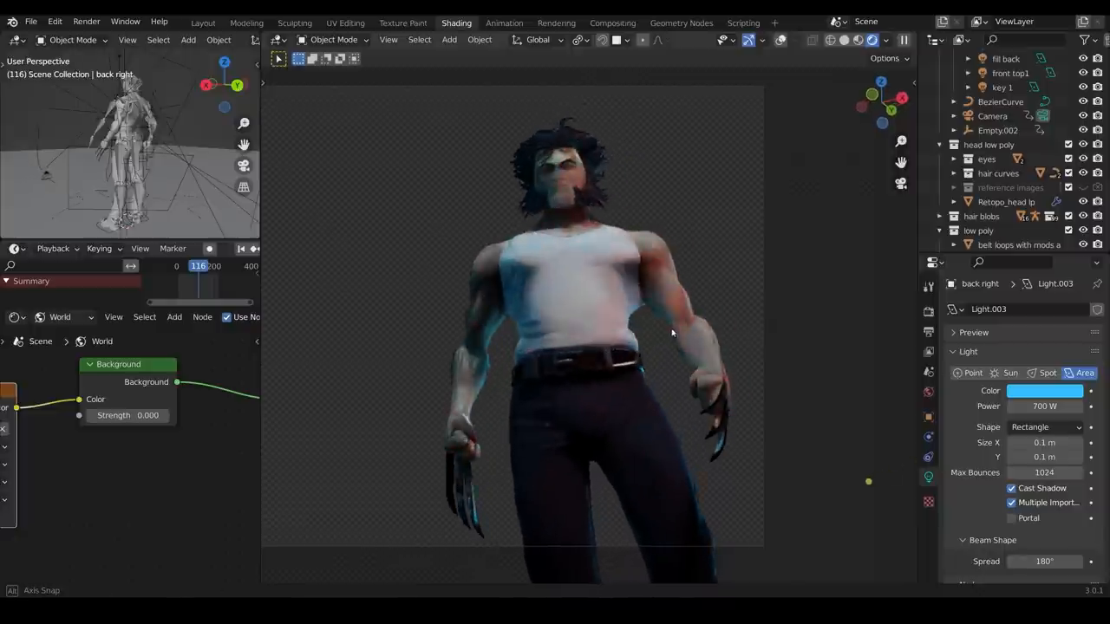
left_click_drag(673, 333, 684, 337)
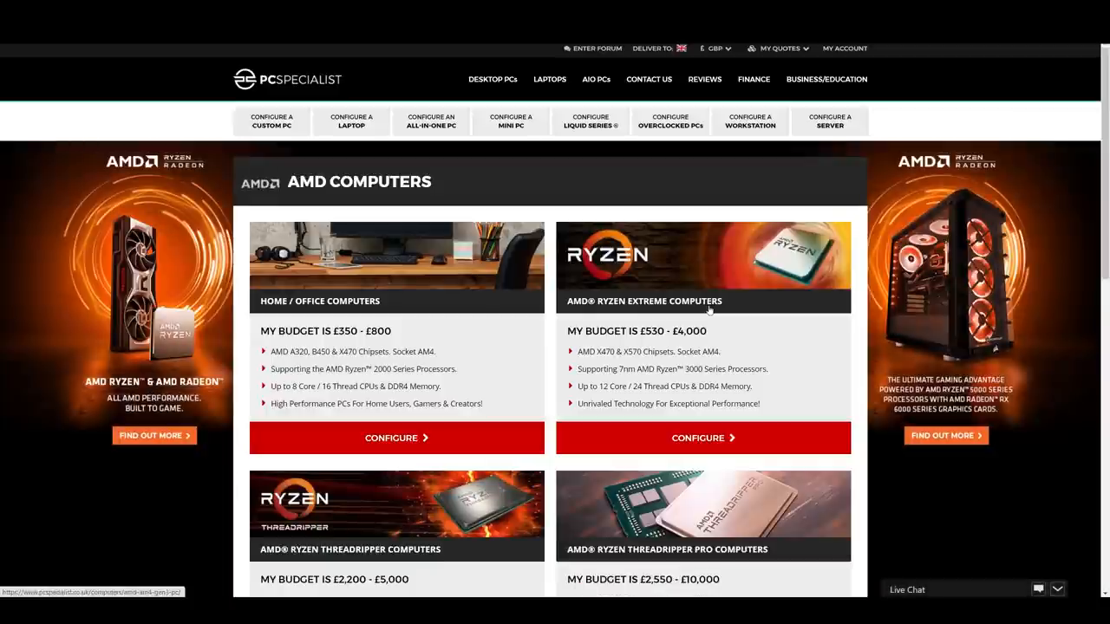
- Configure a Ryzen Extreme build with the £58 special case and Ryzen 9 5950X processor, then move on to the motherboard
left_click(396, 437)
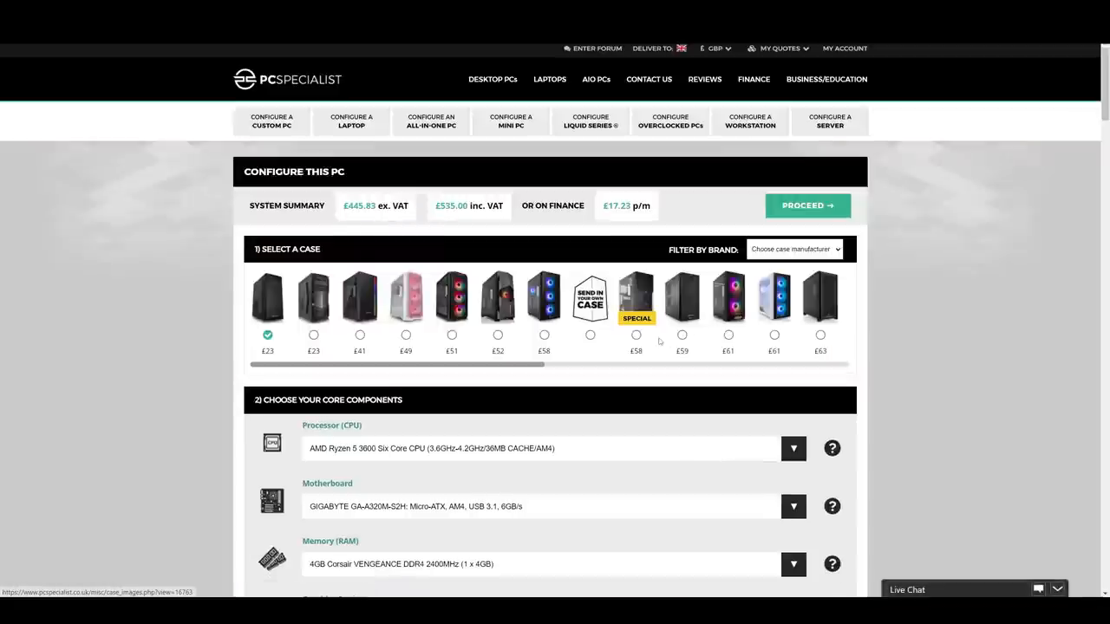
mouse_move(640, 340)
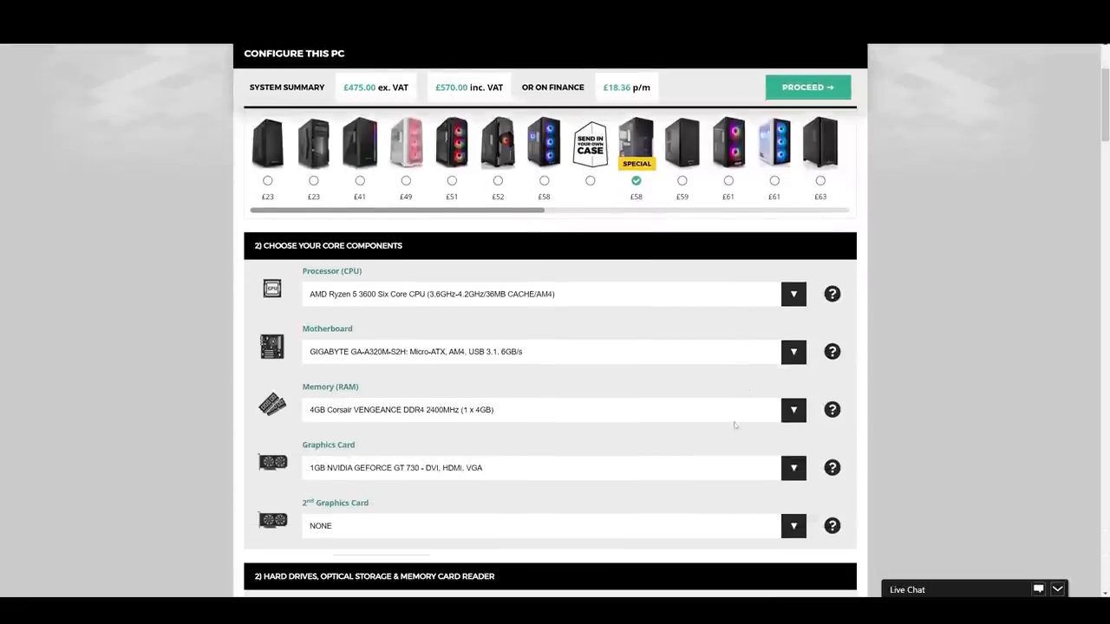
left_click(791, 293)
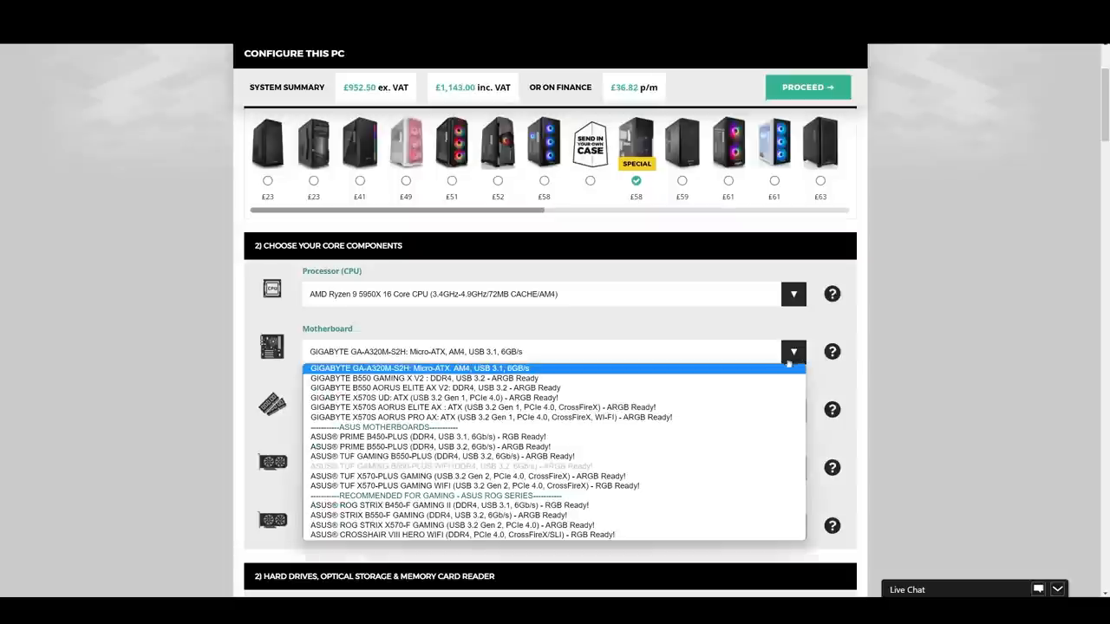
left_click(461, 534)
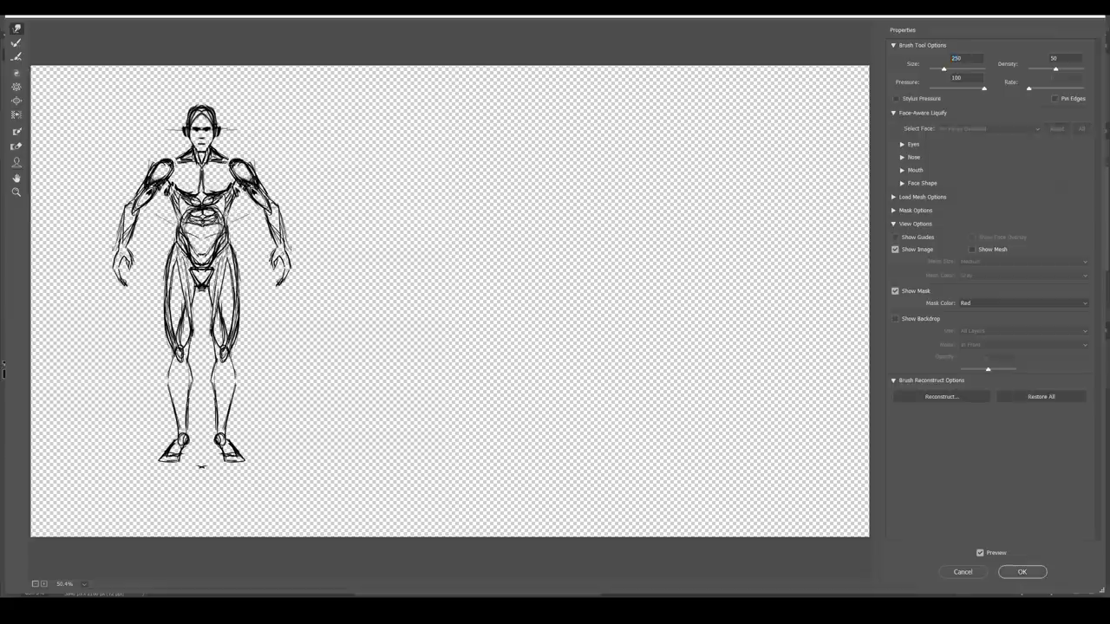
- Apply the Liquify warp to the front-view sketch and return to the canvas beside the side view
left_click(1022, 573)
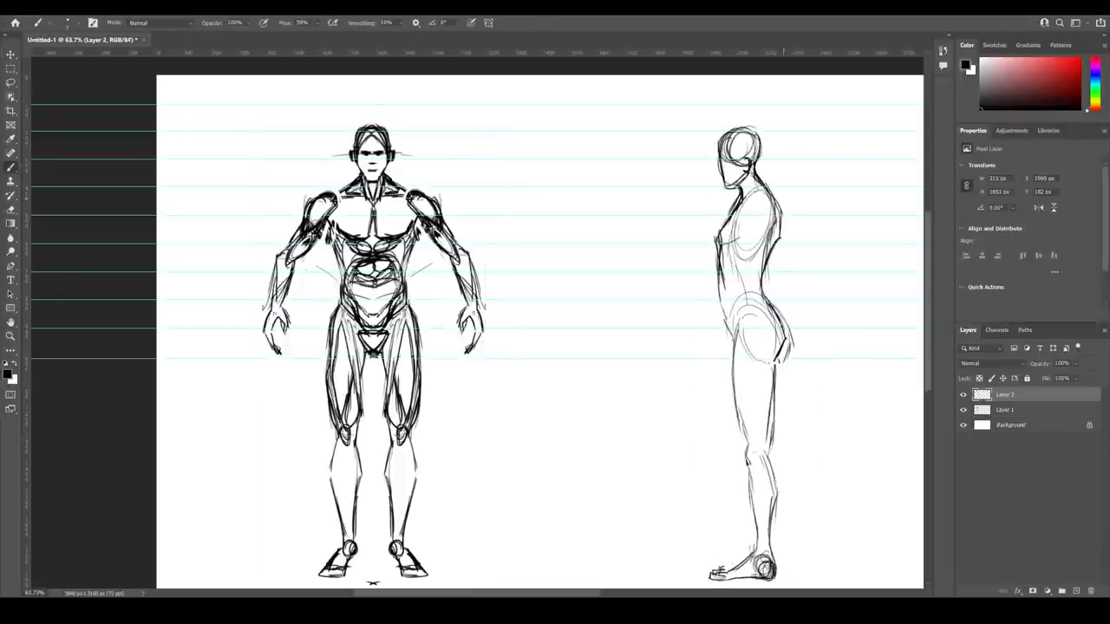
left_click(67, 16)
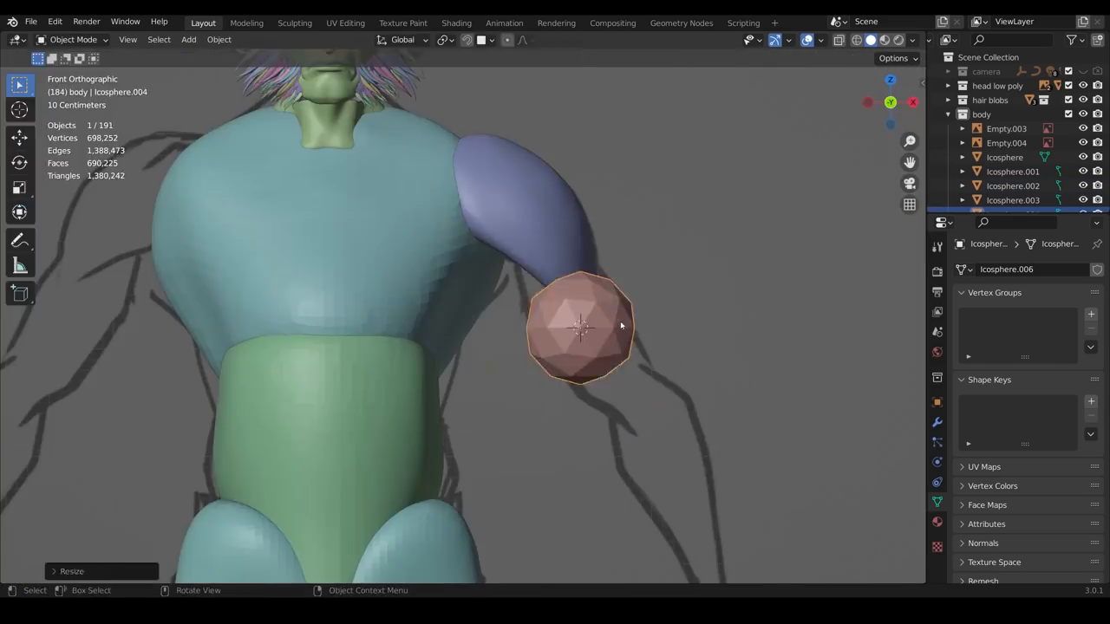
- Size the elbow sphere and place and shape stretched-sphere finger segments on the hand
left_click(73, 38)
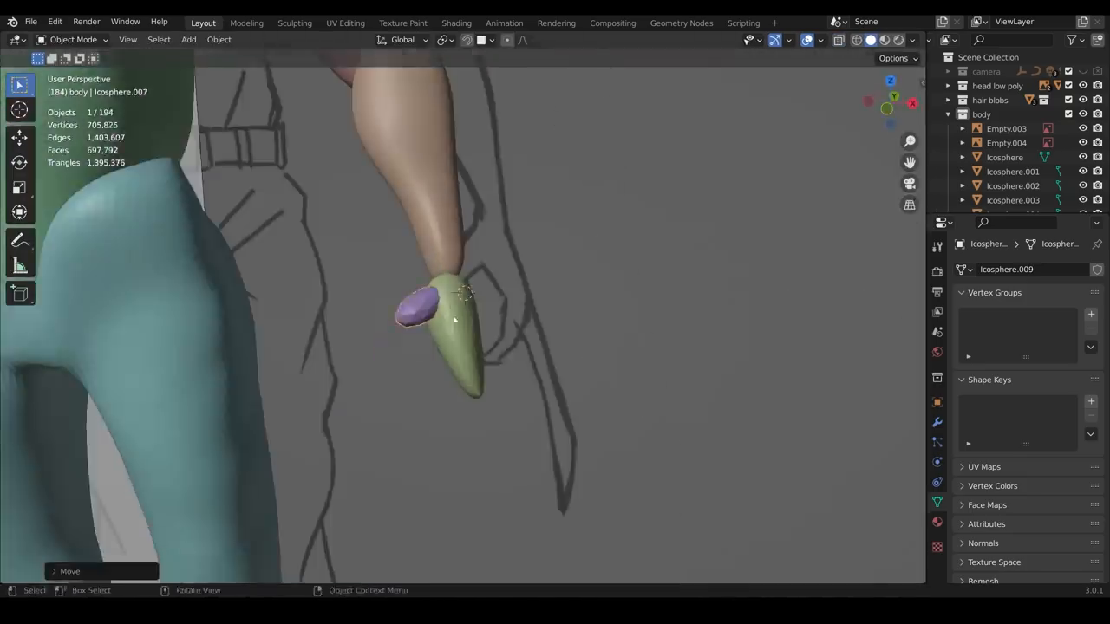
left_click(73, 40)
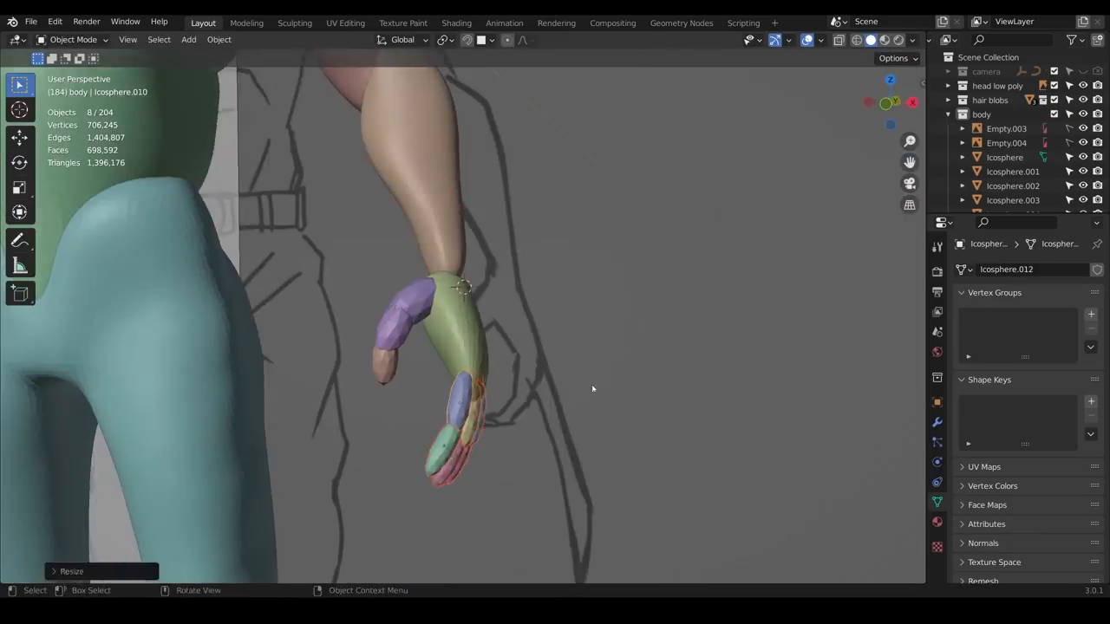
left_click(73, 38)
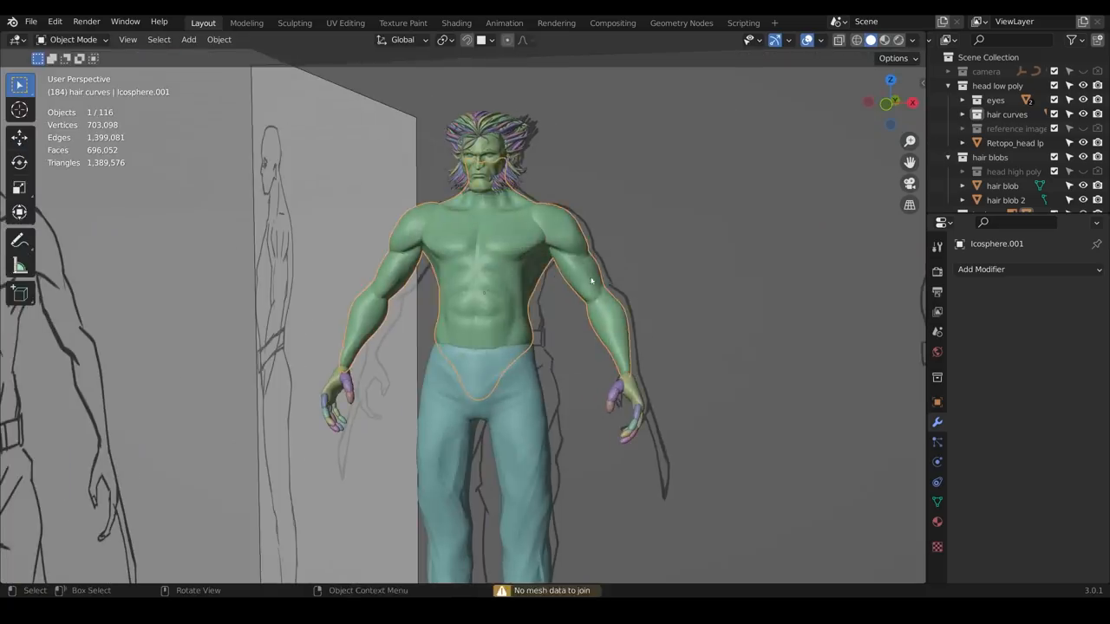
- Place the remaining icosphere blocks to finish the figure and join the pieces
left_click(71, 39)
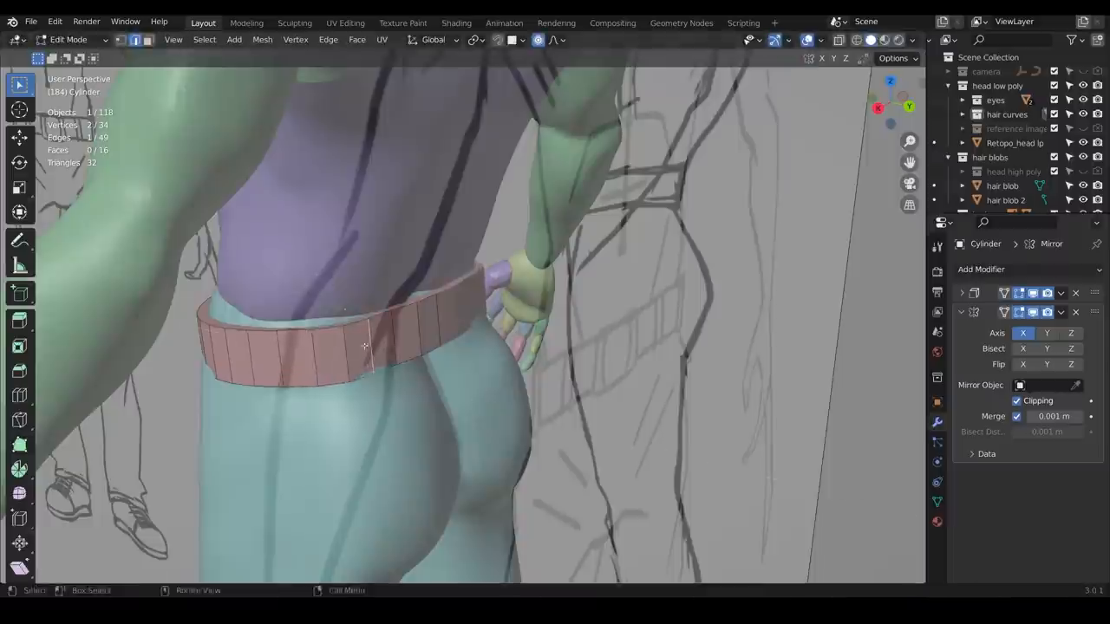
- Shape the belt band around the waist and scale the subdivided belt loop in Edit Mode
left_click(69, 38)
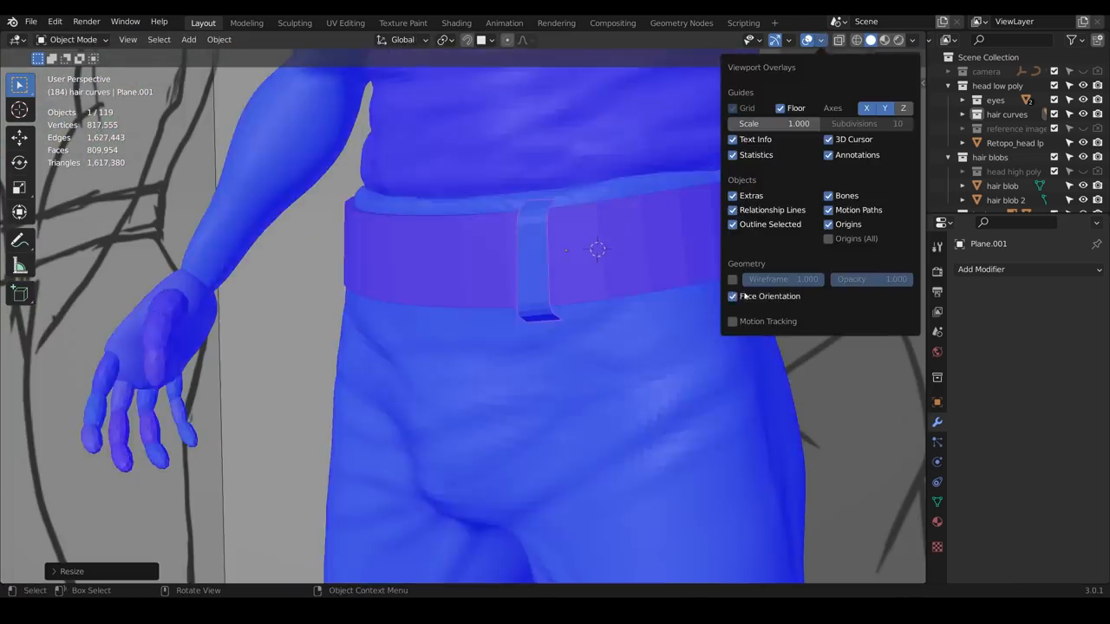
key("Tab")
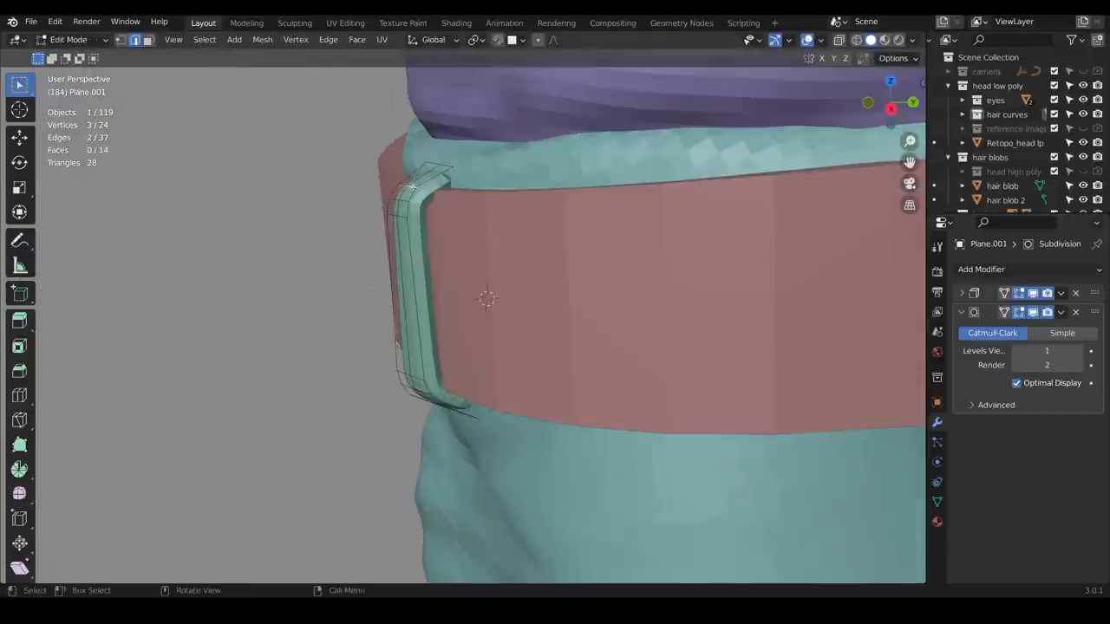
key("s")
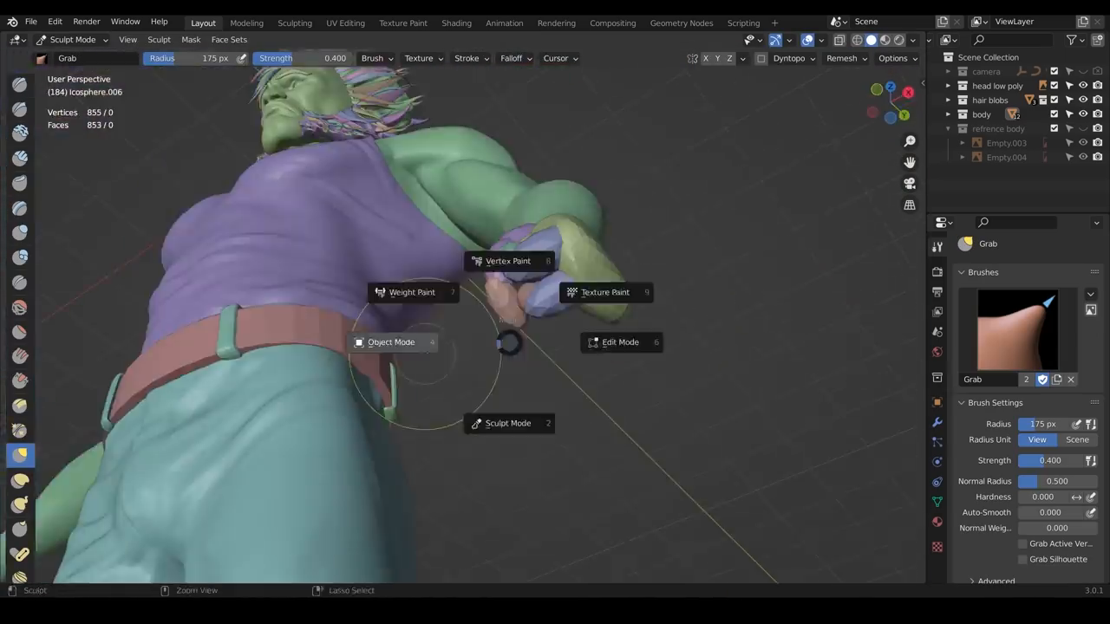
- Return from sculpting to Object Mode and save the Wolverine sculpting .blend file
left_click(392, 342)
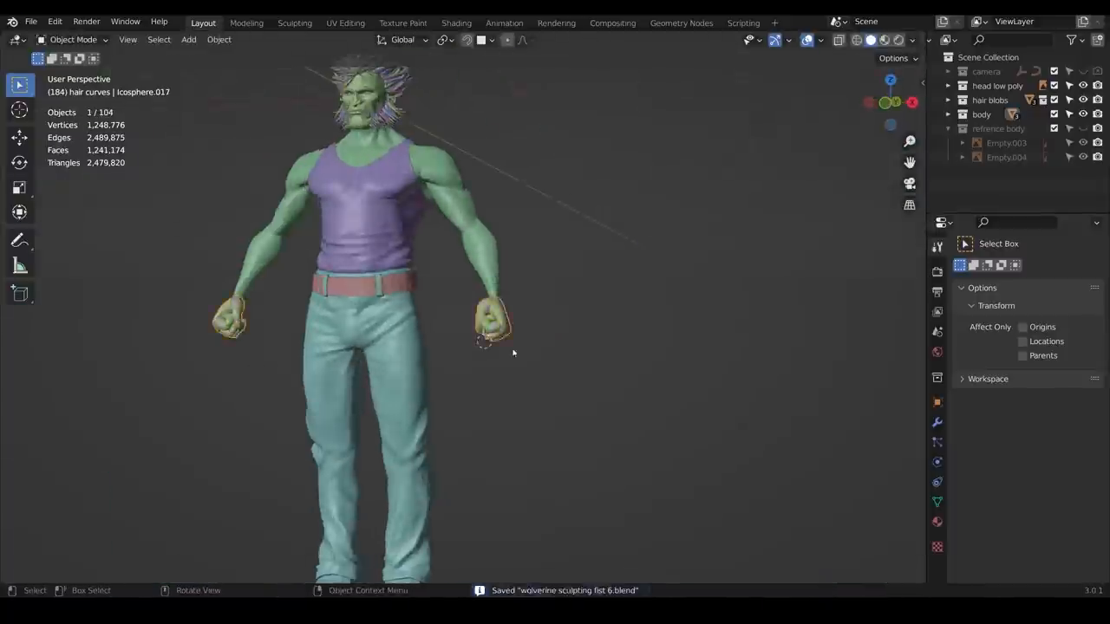
left_click(72, 38)
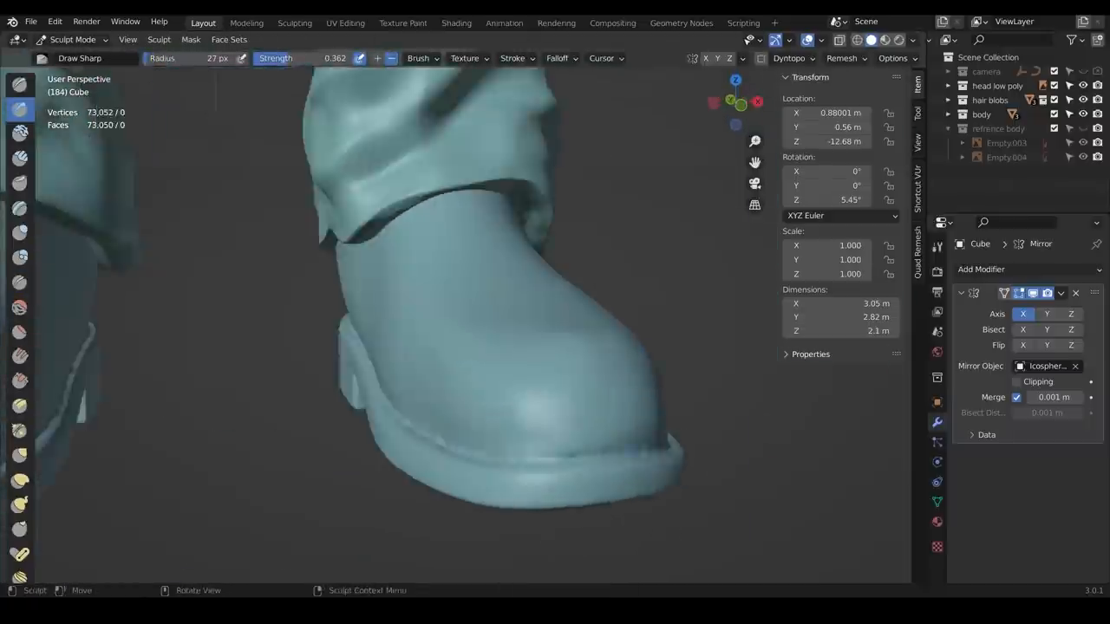
- Sculpt the boot's sole and side seam with Draw Sharp and Crease brushes in local view
middle_click(347, 328)
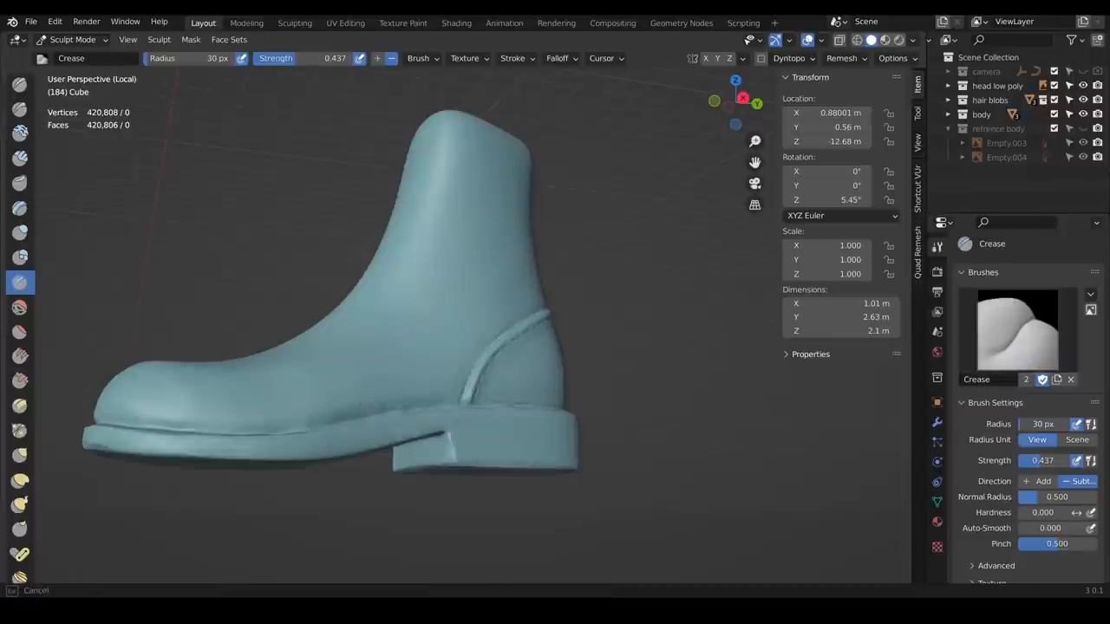
left_click(19, 83)
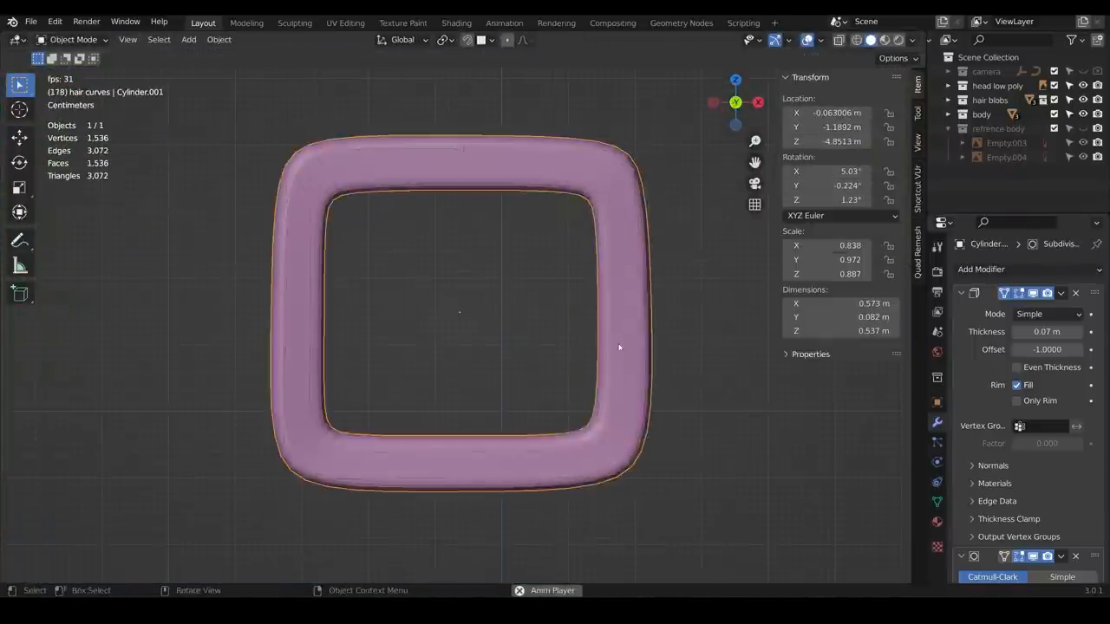
- Fit the solidified, subdivided buckle ring onto the belt in Edit Mode
key("Tab")
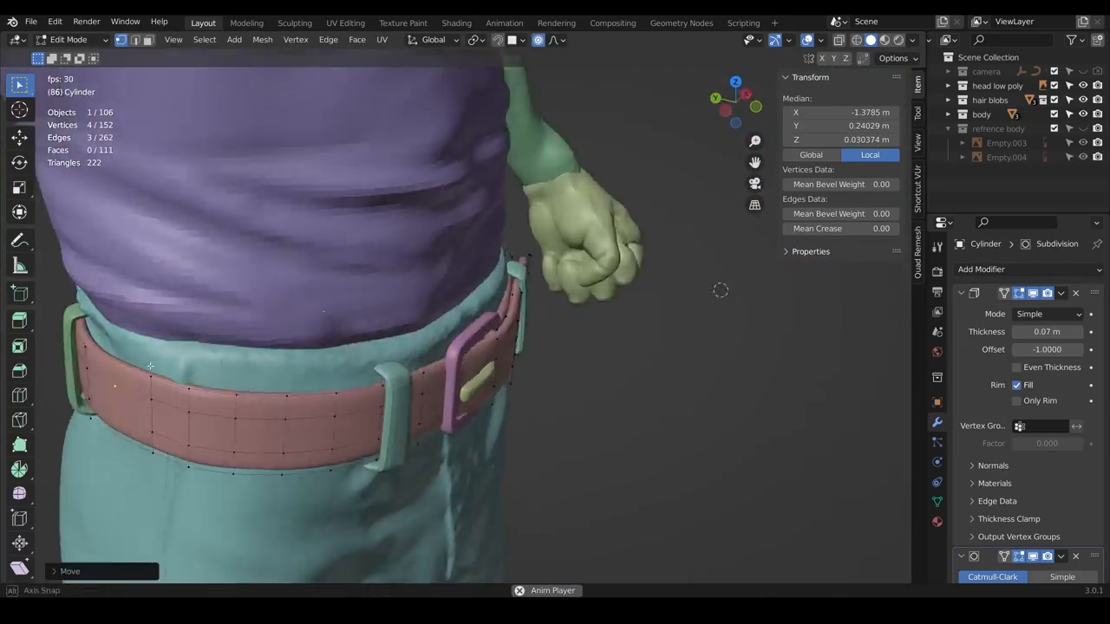
key("Tab")
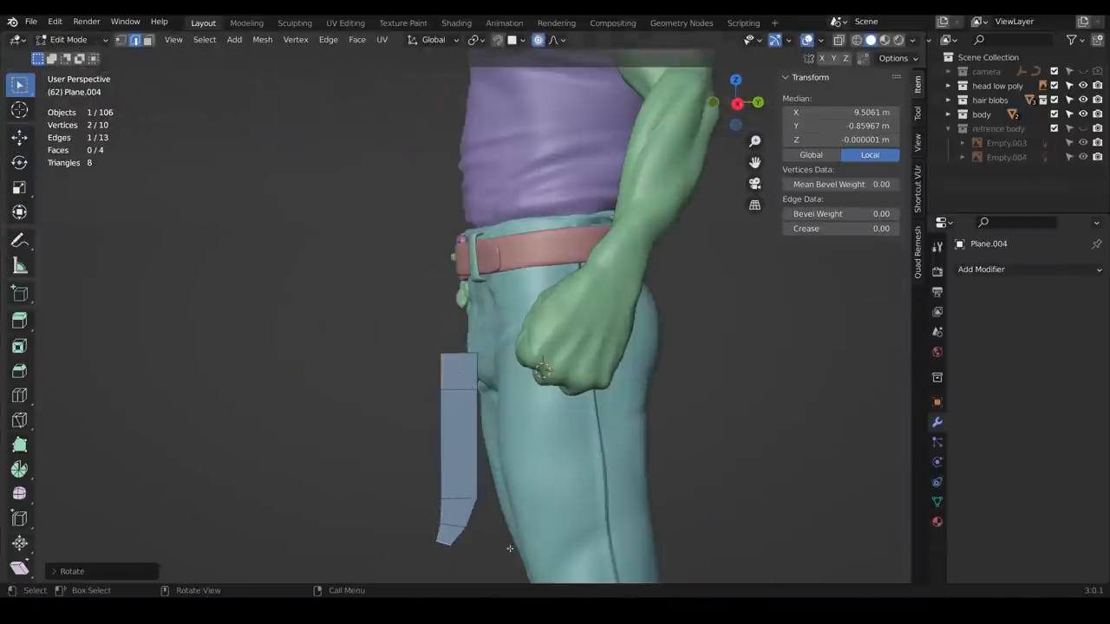
- Rotate and move the curved, solidified claw blade into place beside the hand
key("Tab")
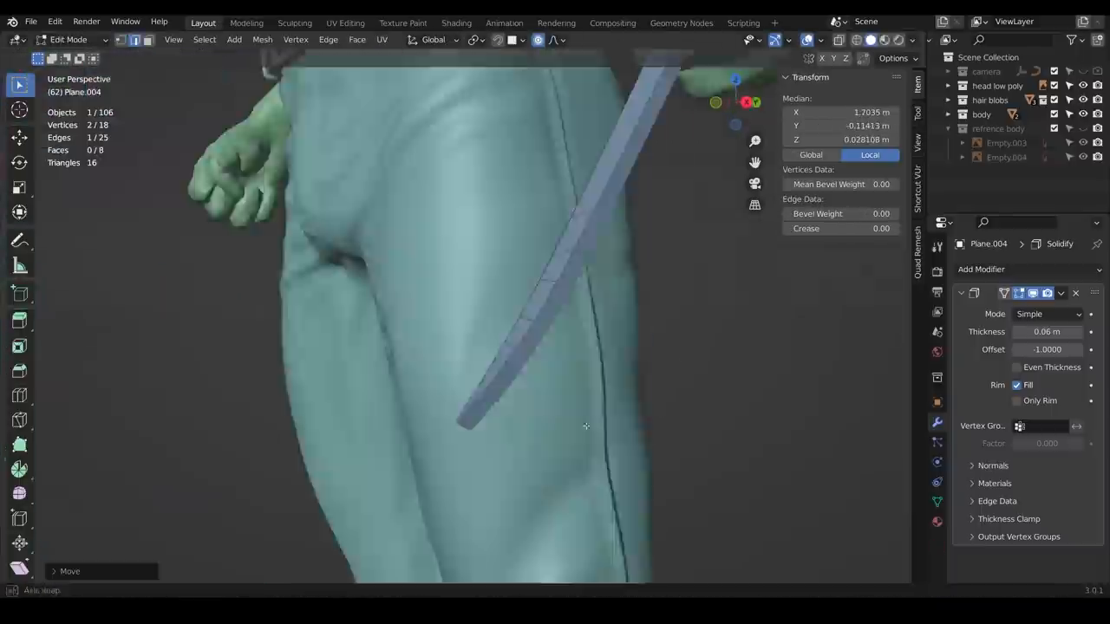
key("Tab")
type("low poly")
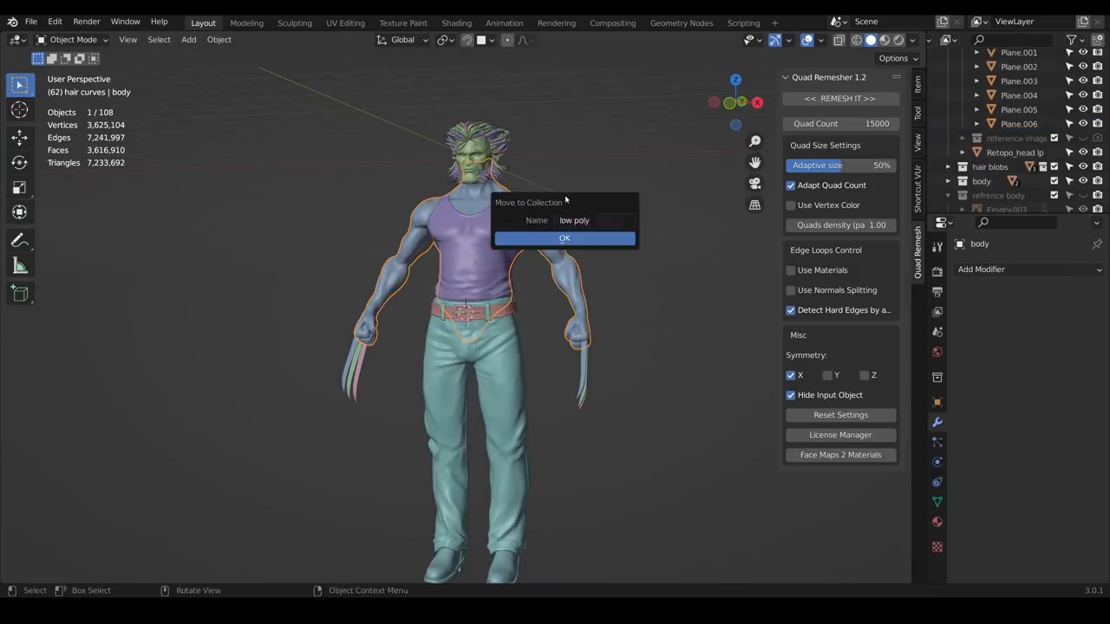
- Move the body into the low poly collection
left_click(566, 237)
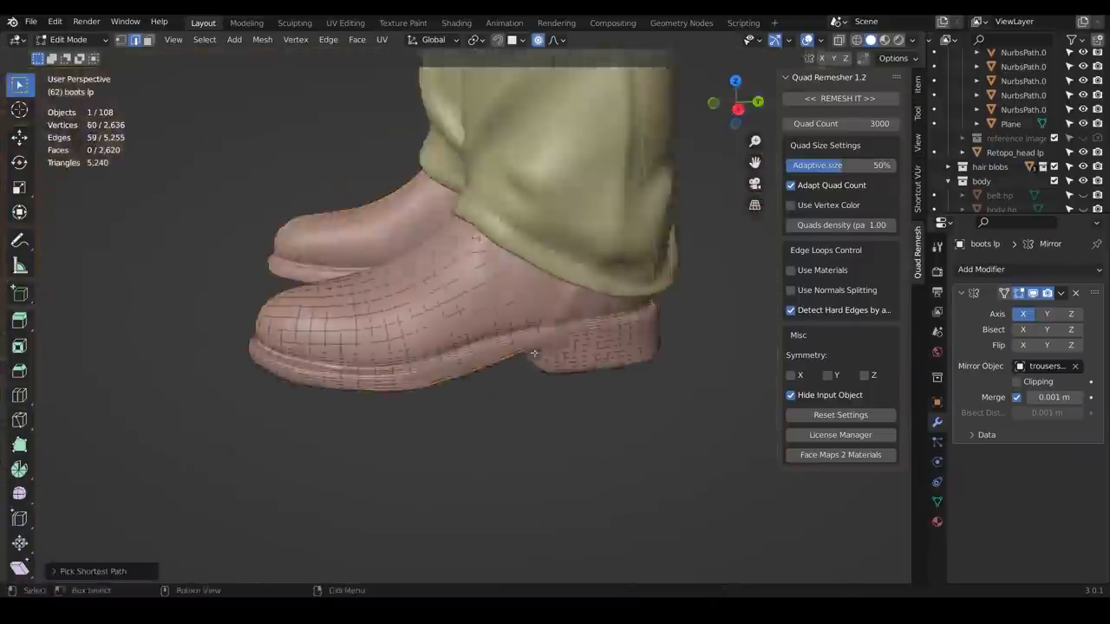
- Switch to UV Editing and show Render Properties with Cycles and GPU Compute
left_click(345, 23)
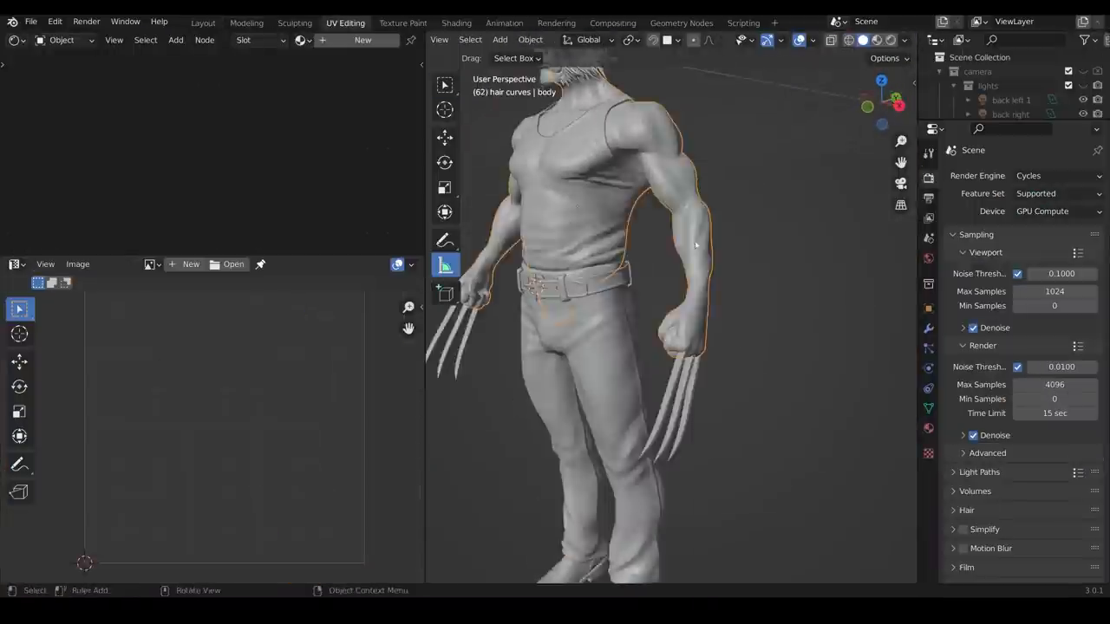
left_click(242, 264)
type("vest norms")
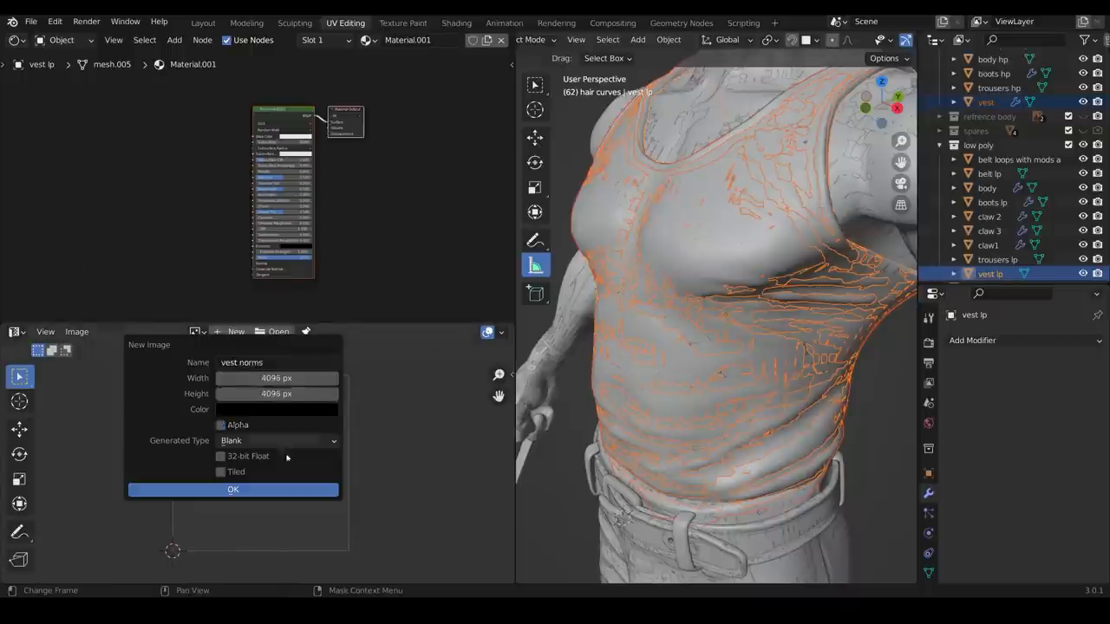
- Create a blank 4096 × 4096 image named 'vest norms' for the baked vest normals
left_click(232, 489)
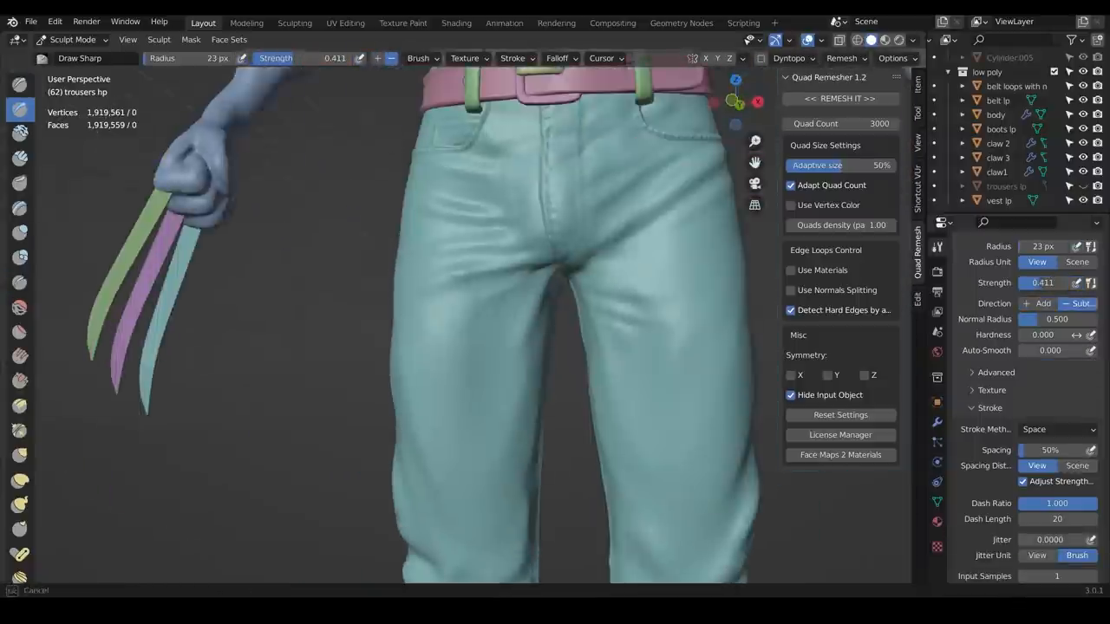
- Leave Sculpt Mode on the trousers and move to UV Editing to bake their cavity map
left_click(19, 281)
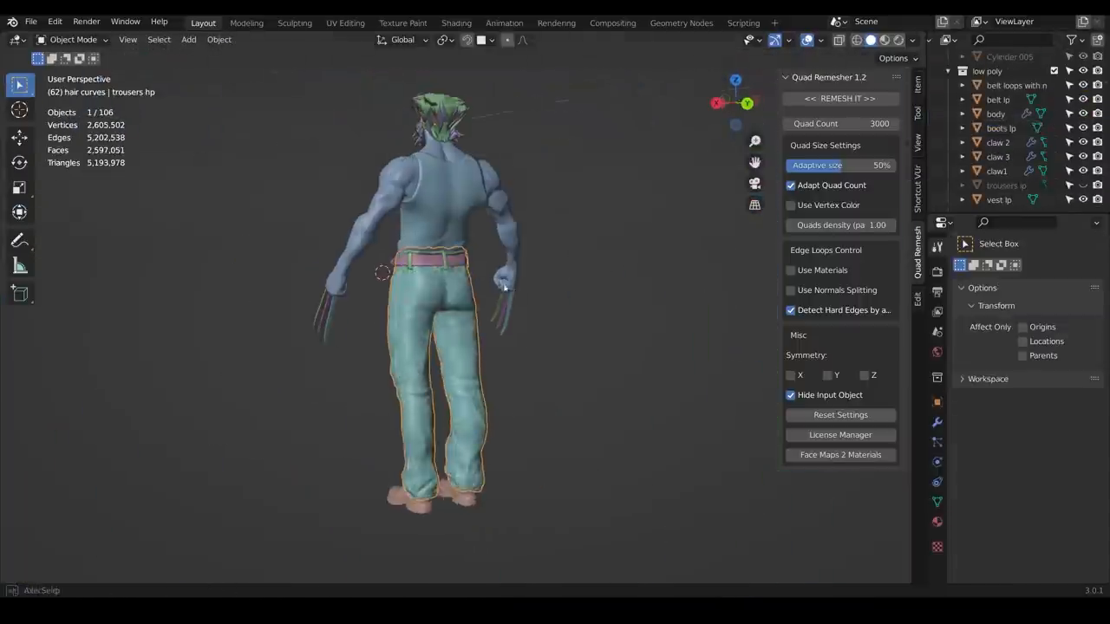
left_click(346, 23)
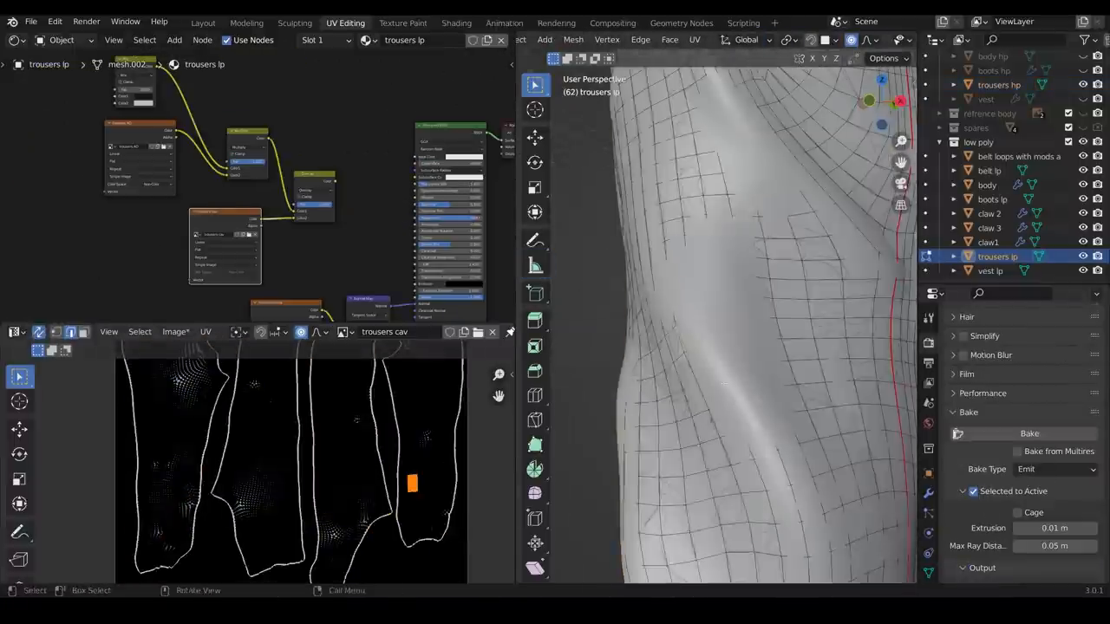
- Texture paint the trousers as blue denim with a dark leather belt and metal buckle
left_click(1055, 469)
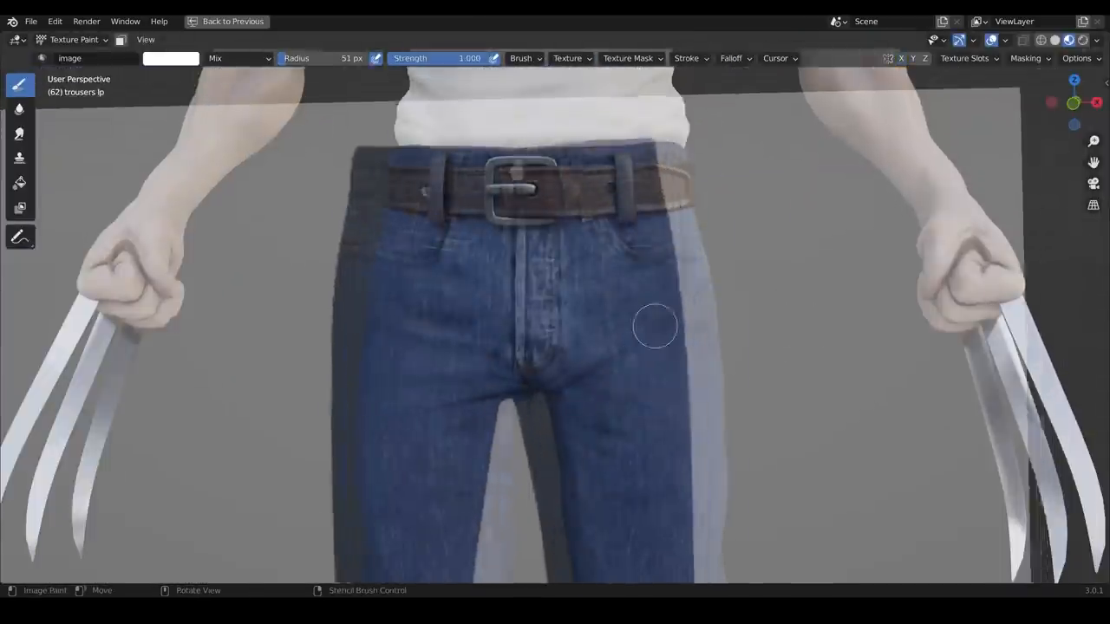
- Paint the belt's worn leather colour and roughness maps, then return to Layout
scroll("up", 3)
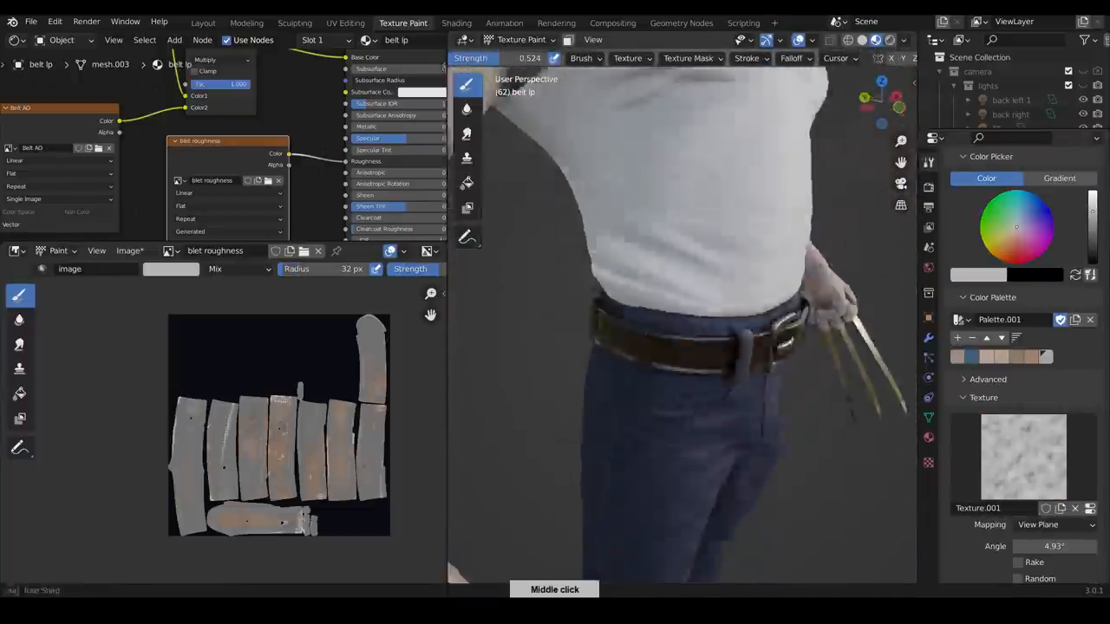
left_click(203, 22)
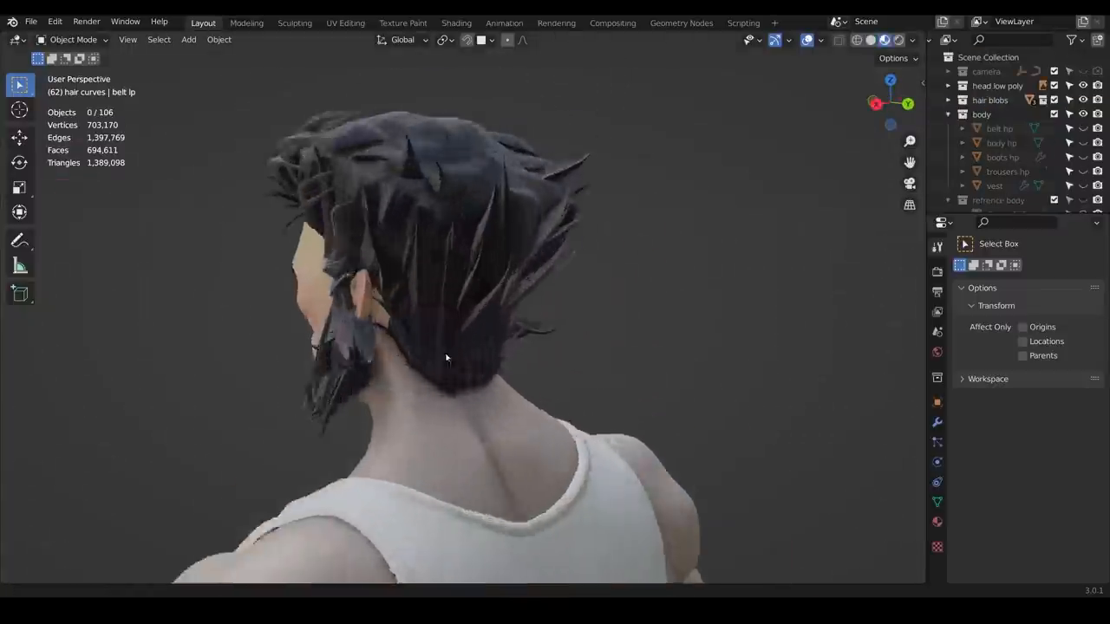
- Refine the spiky hair and sideburns on the head viewed in profile
left_click_drag(448, 357, 638, 351)
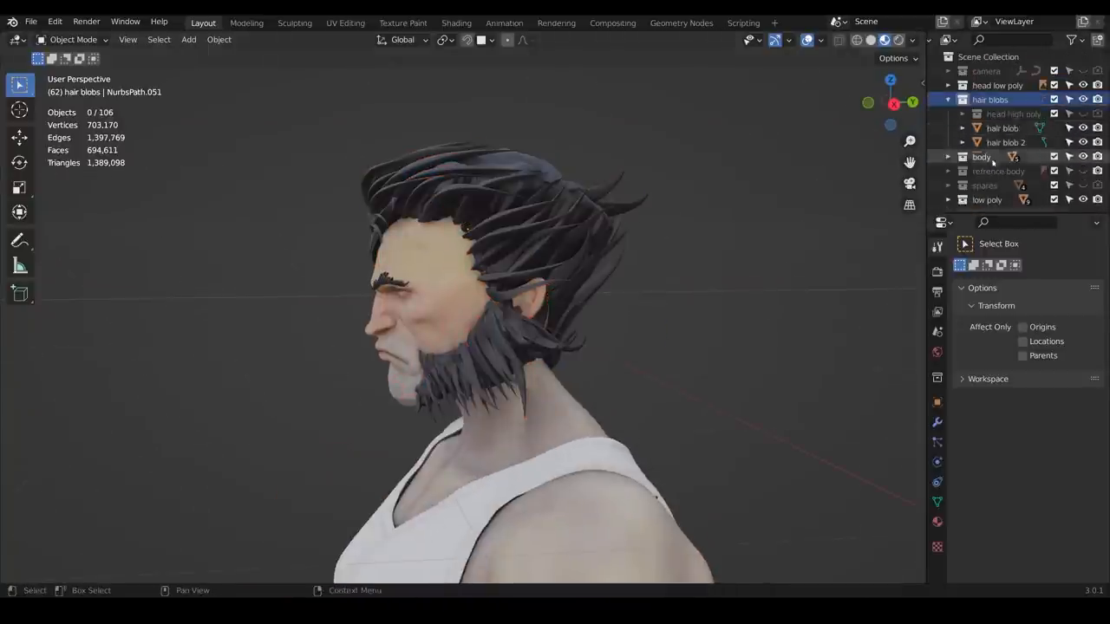
right_click(990, 99)
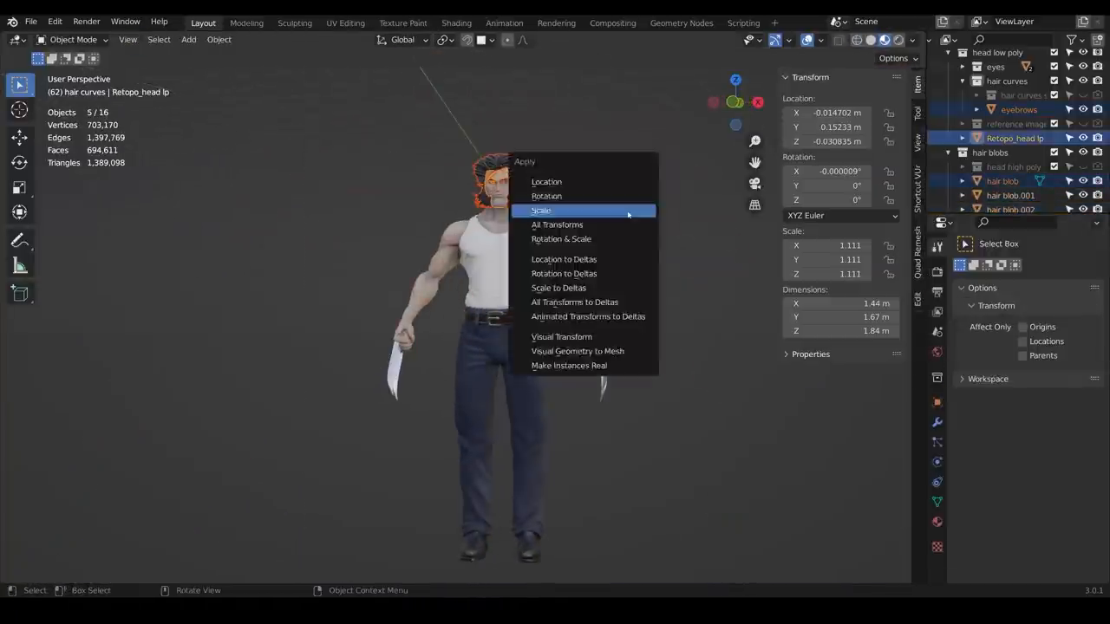
- Apply scale to the head and hair, then convert the claws to meshes
left_click(541, 210)
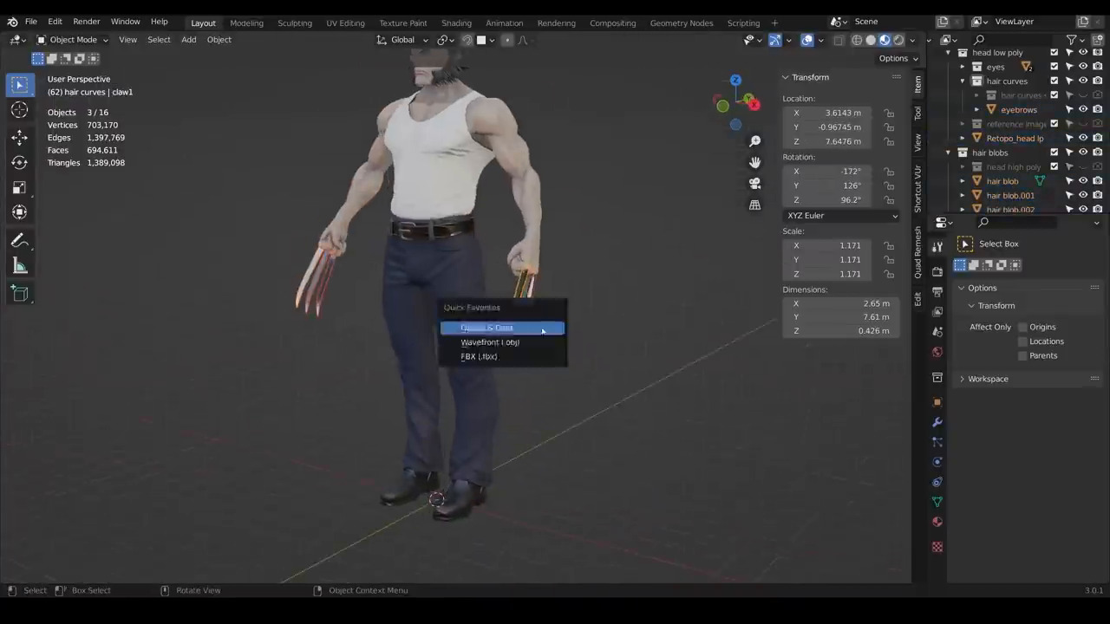
left_click(486, 326)
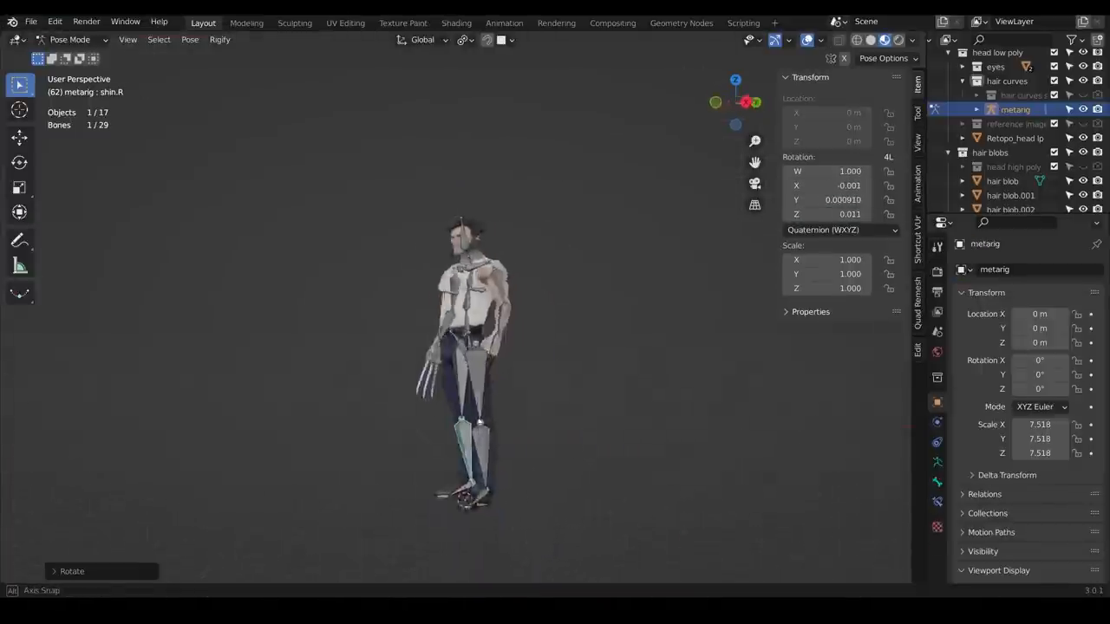
- Align the metarig bones to the body before generating the Rigify rig
left_click_drag(477, 347, 611, 359)
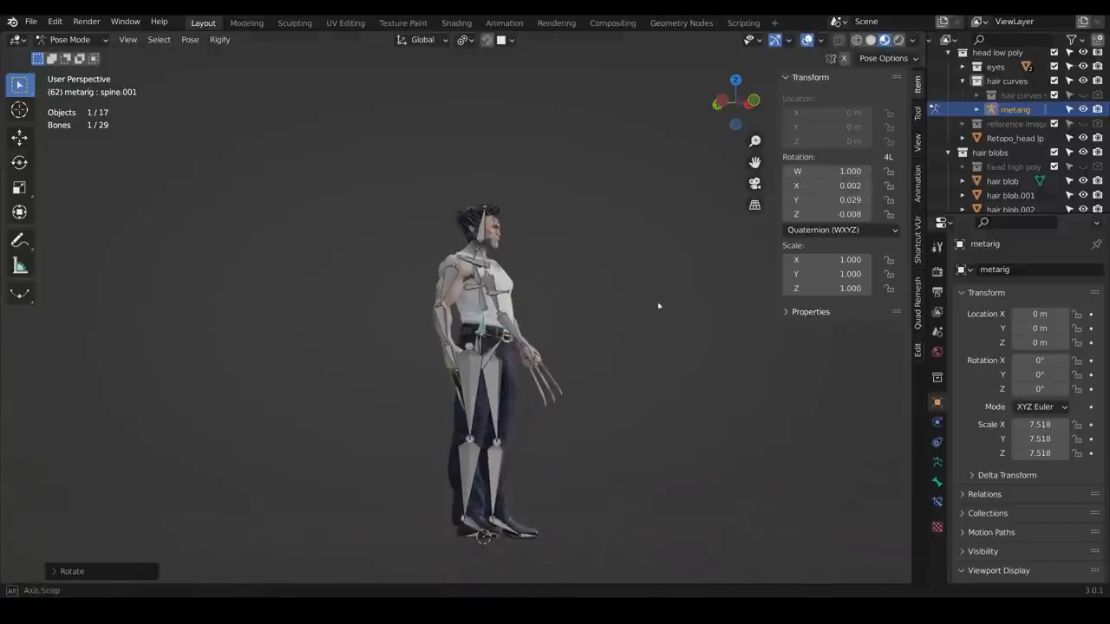
left_click_drag(659, 305, 537, 233)
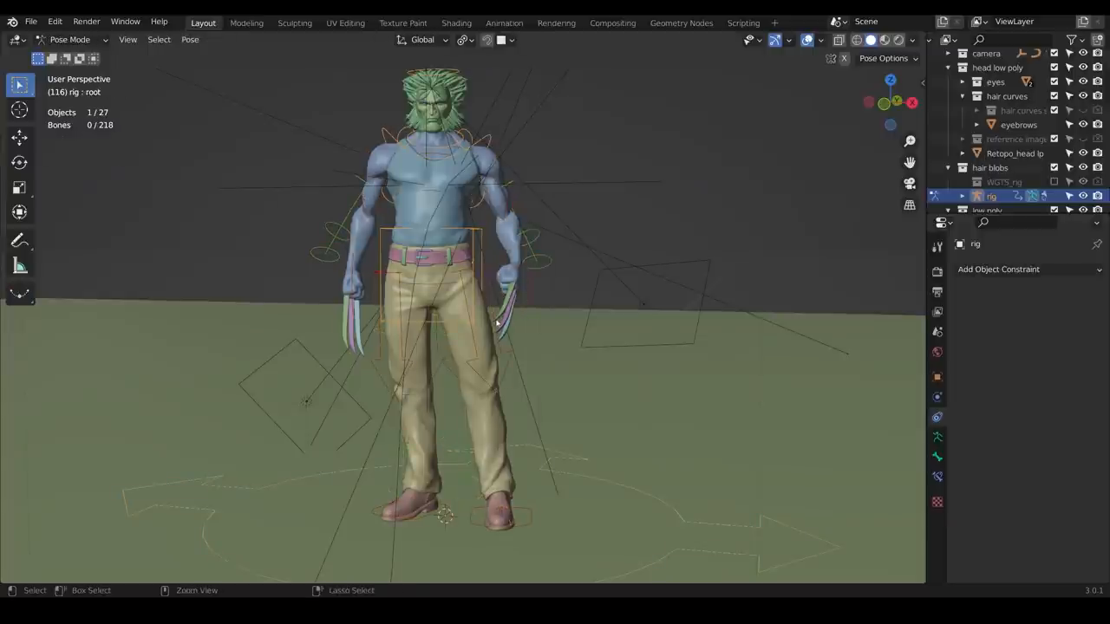
- Grab the hand_ik.L control to start posing the left hand
left_click(520, 286)
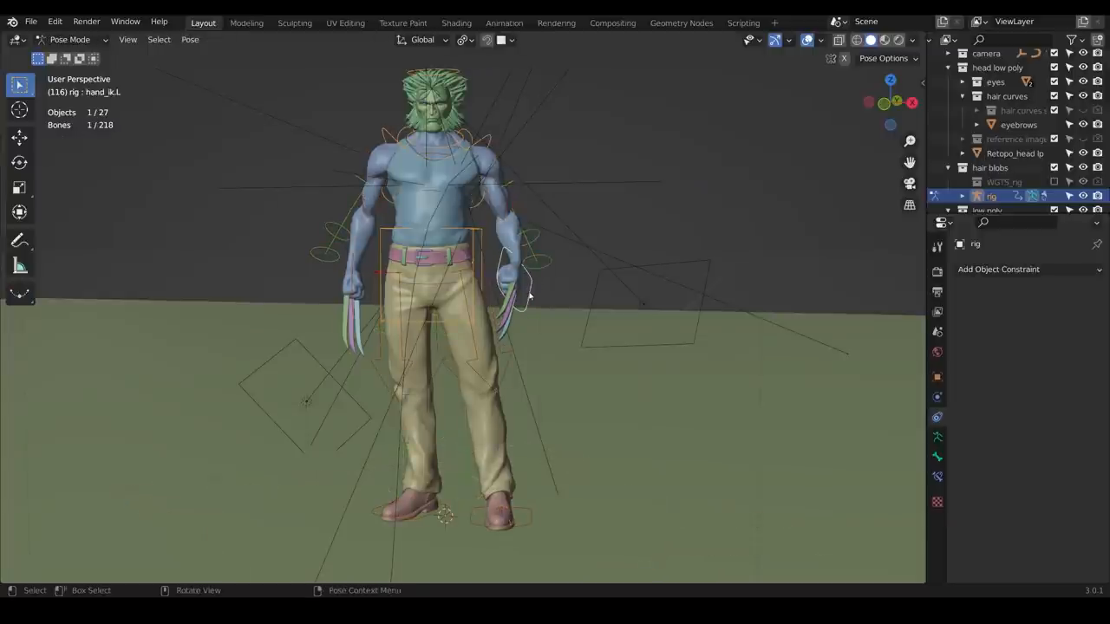
key("g")
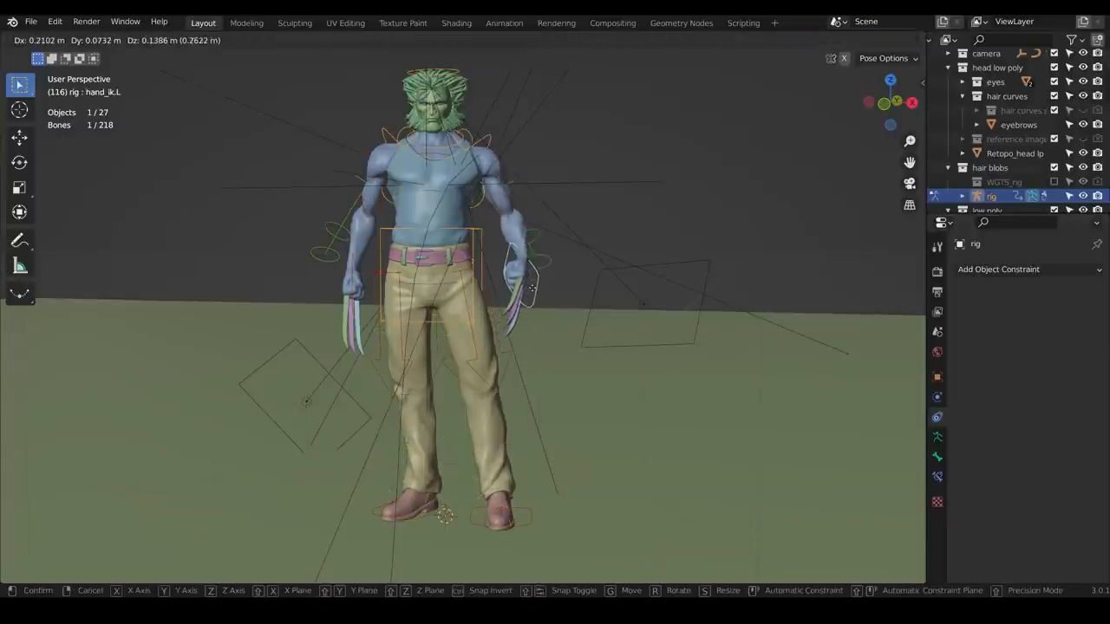